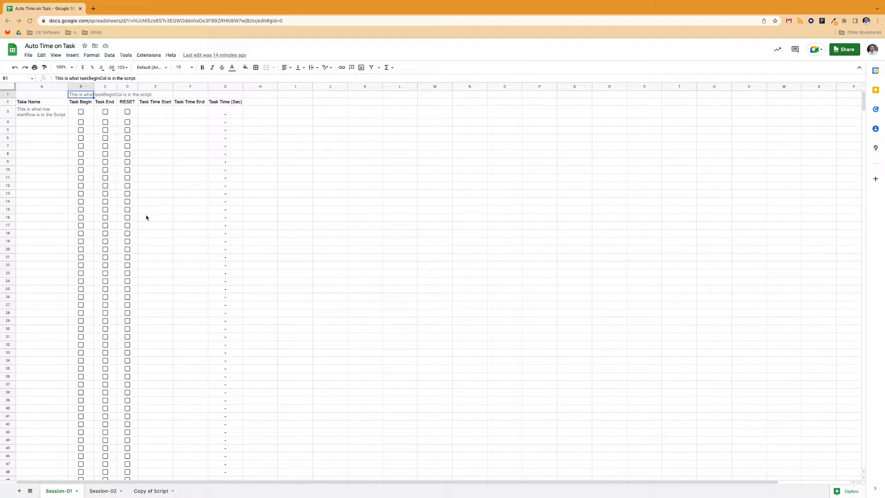
mouse_move(167, 209)
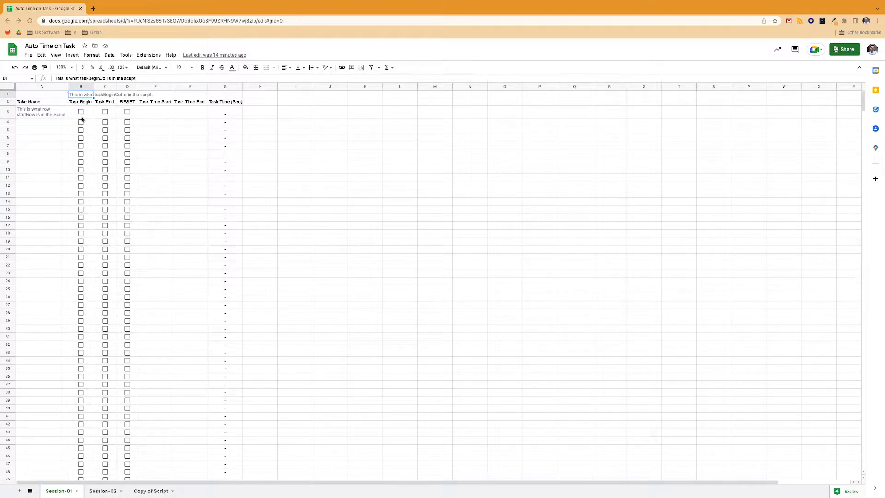
- Time the row 3 task from 1:42:22 PM to 1:42:31 PM (9.5 seconds) and inspect its end timestamp
left_click(81, 111)
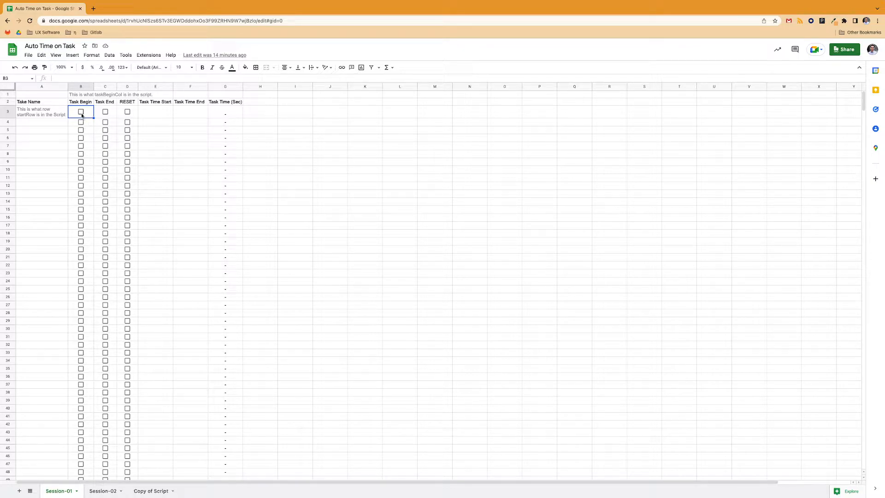
left_click(81, 111)
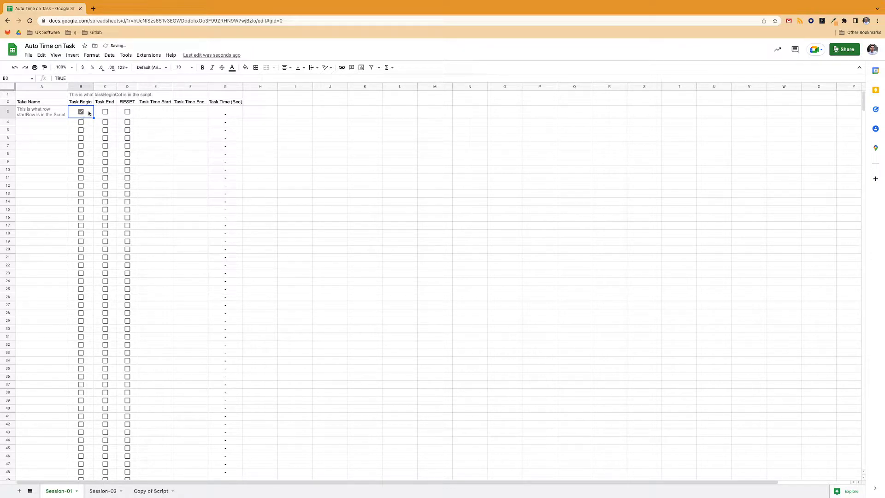
left_click(80, 111)
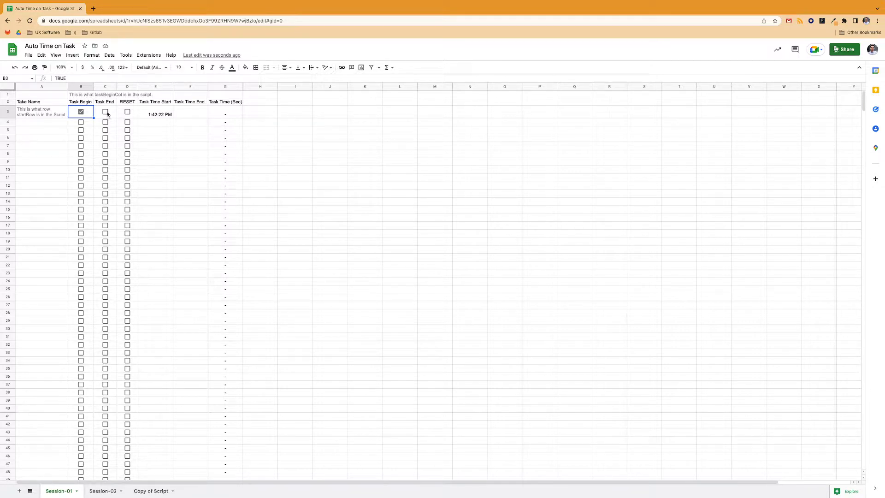
left_click(105, 112)
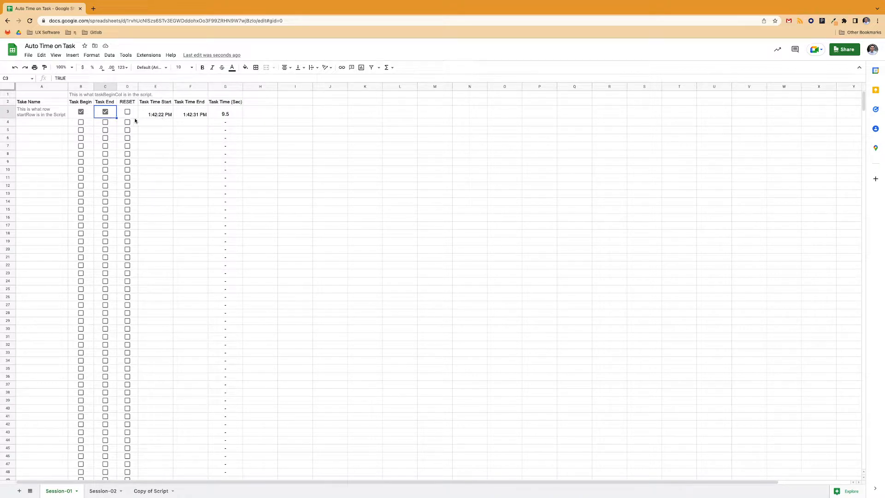
left_click(189, 114)
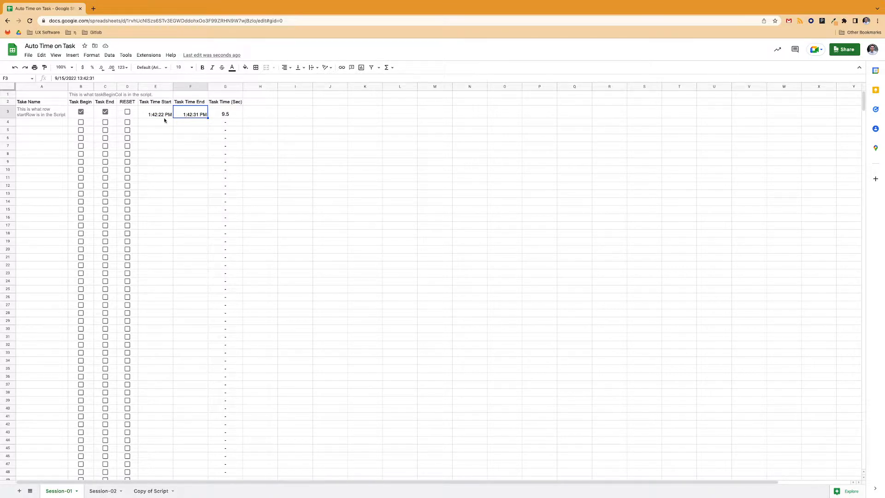
mouse_move(233, 117)
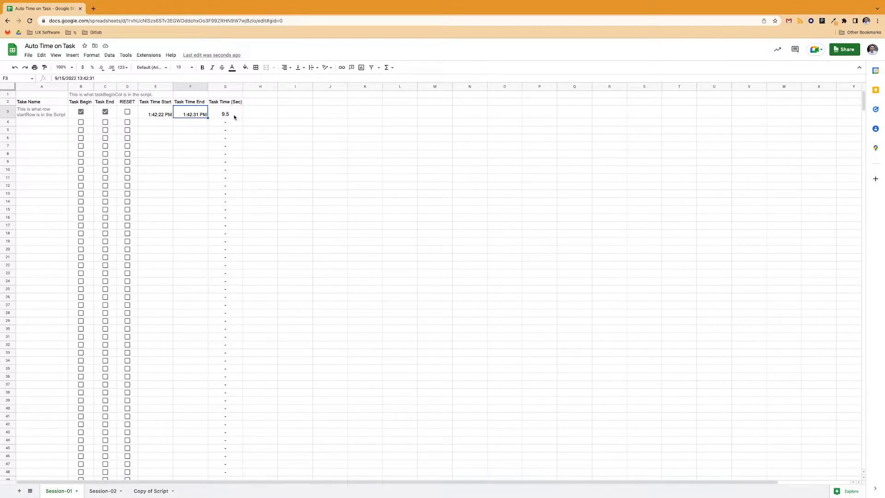
left_click(225, 113)
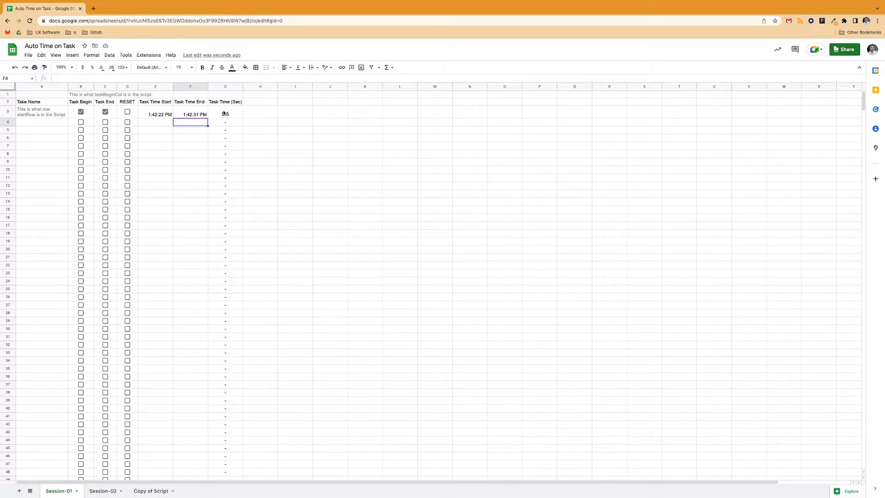
- Review the G3 duration formula, then reset row 3 clearing its checkboxes and times
left_click(225, 113)
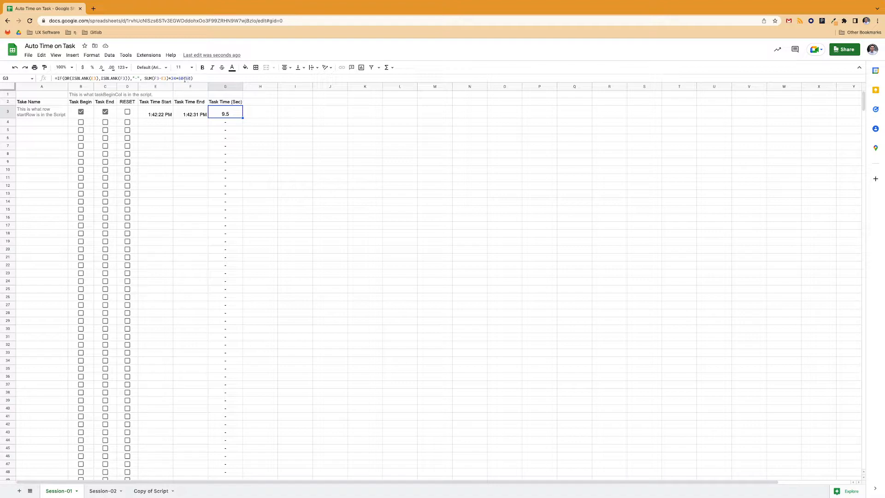
left_click(190, 121)
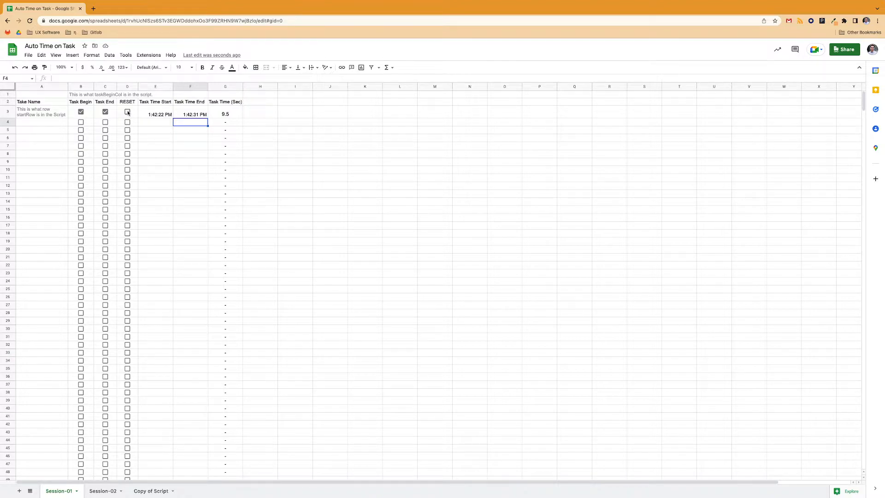
left_click(128, 111)
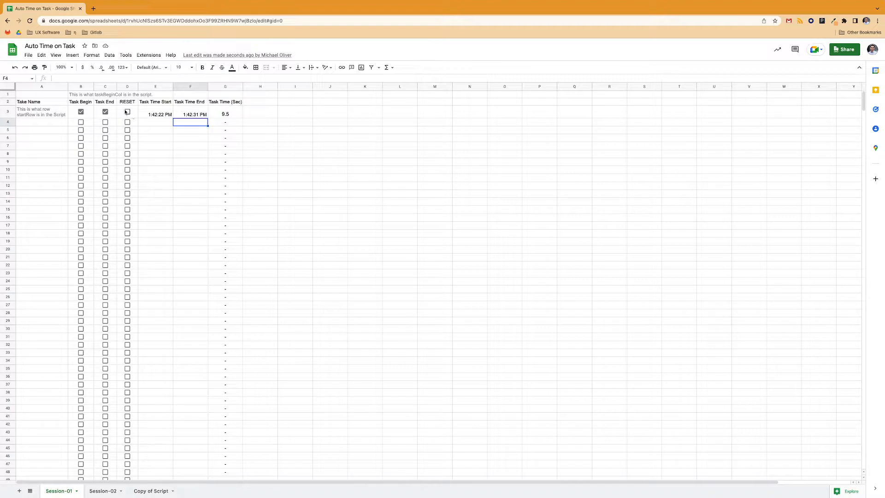
left_click(127, 112)
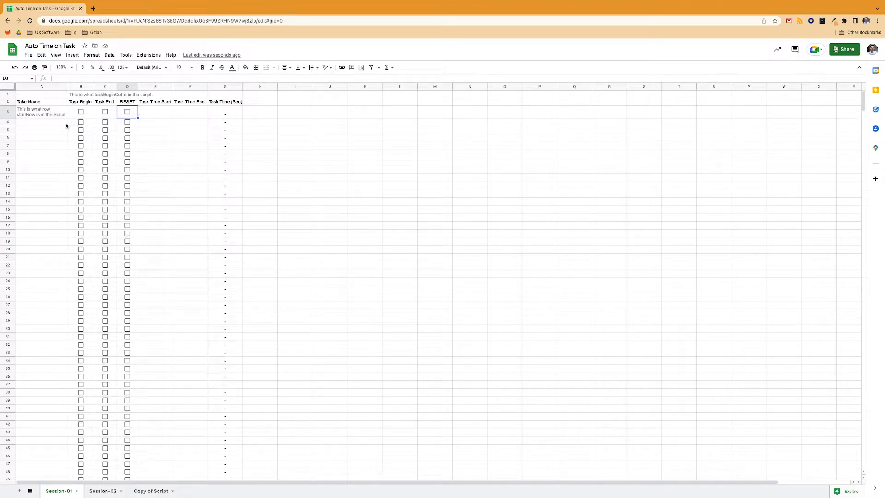
- Name and time task 2 and task 3 (3.6 and 1.2 seconds), then select the Task Time Start column
type("task 2")
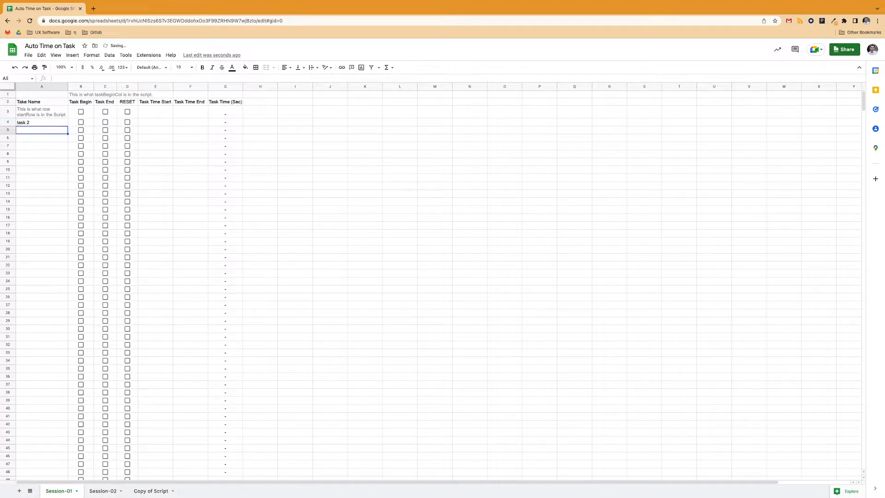
type("task 3")
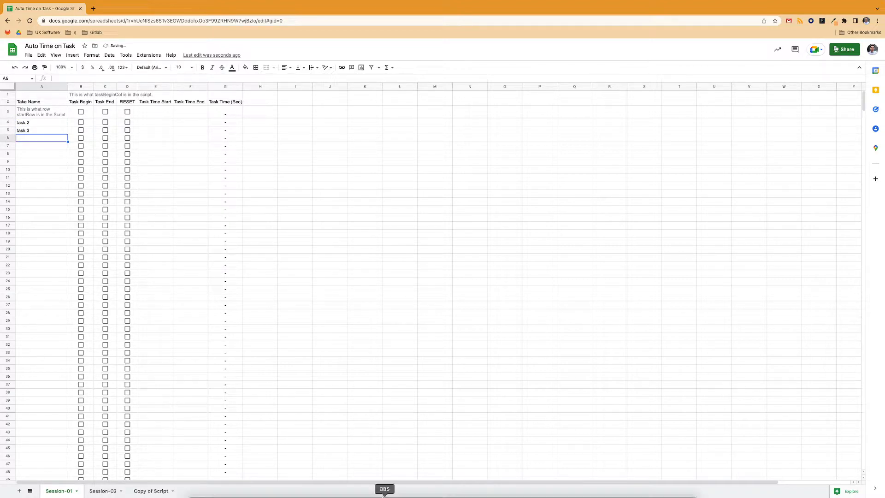
left_click(81, 122)
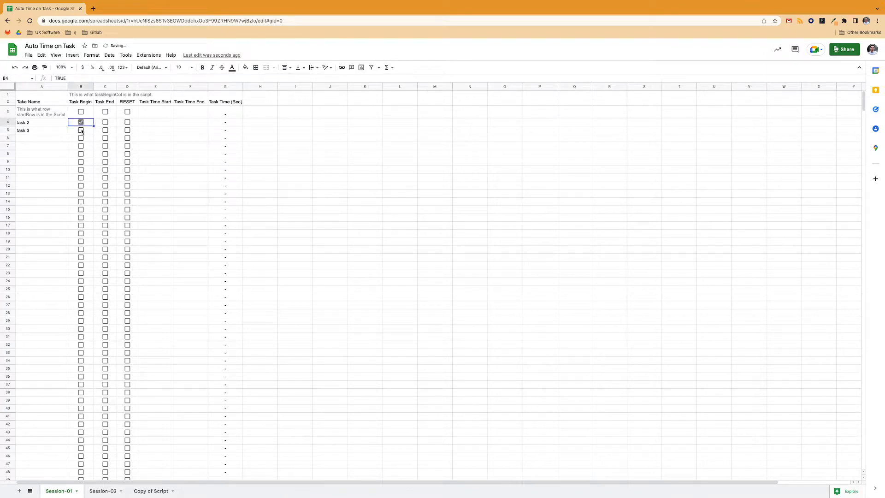
left_click(105, 122)
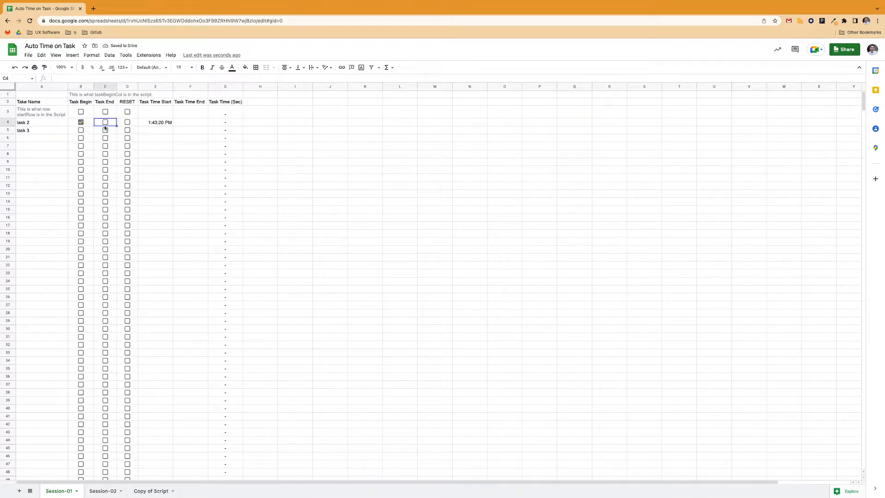
left_click(105, 122)
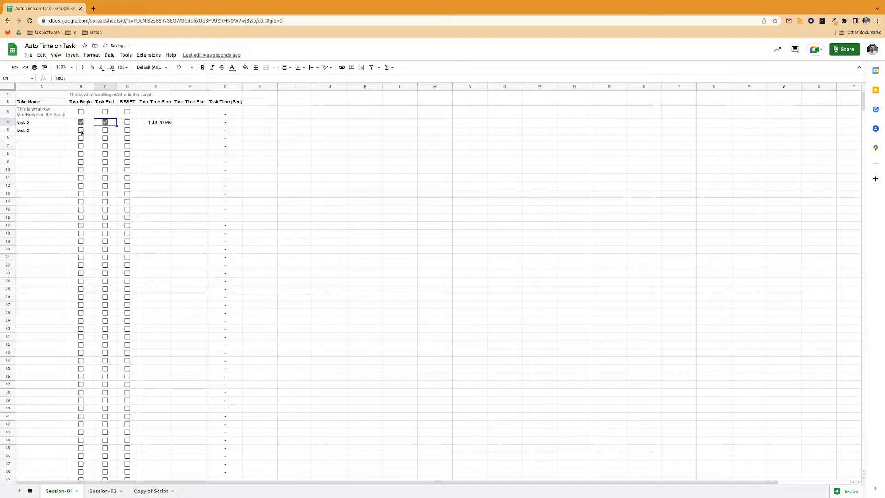
left_click(81, 130)
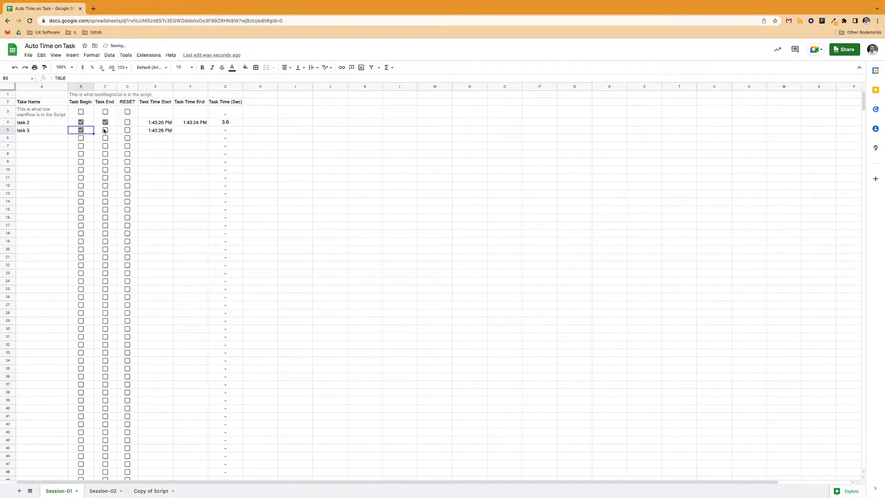
left_click(104, 130)
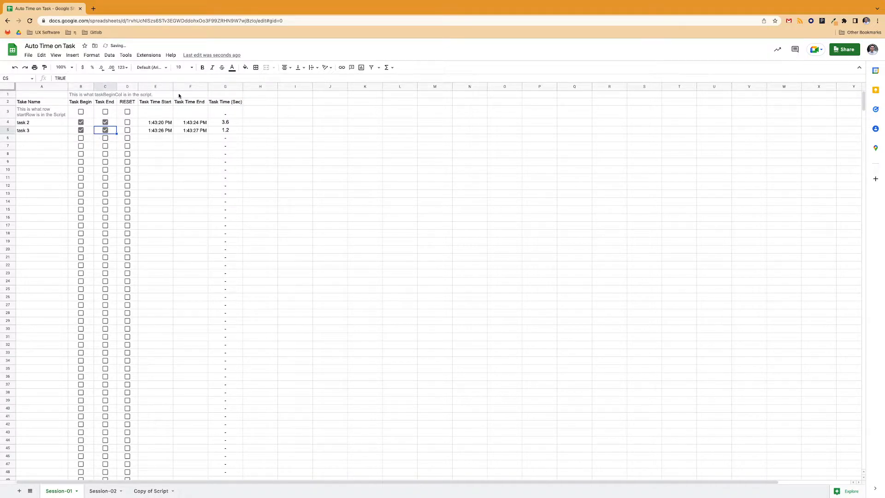
left_click(155, 86)
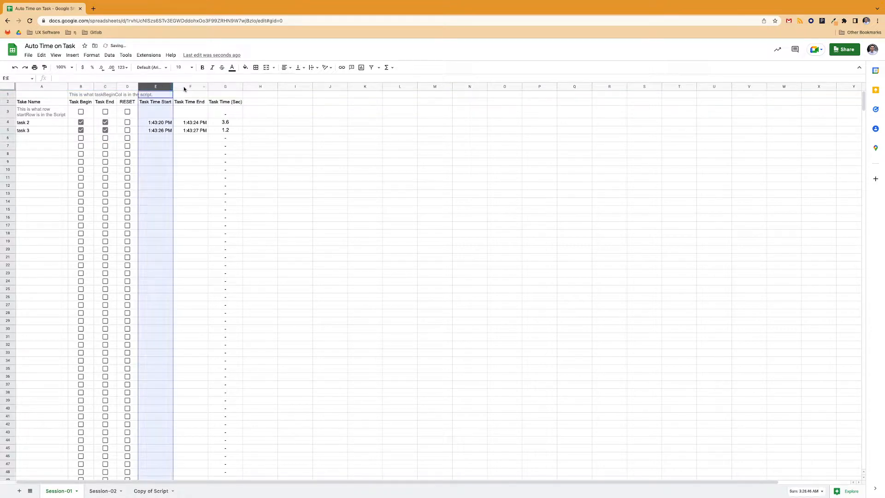
- Paste the durations as plain values into J4:J5, then clear those scratch cells again
right_click(190, 86)
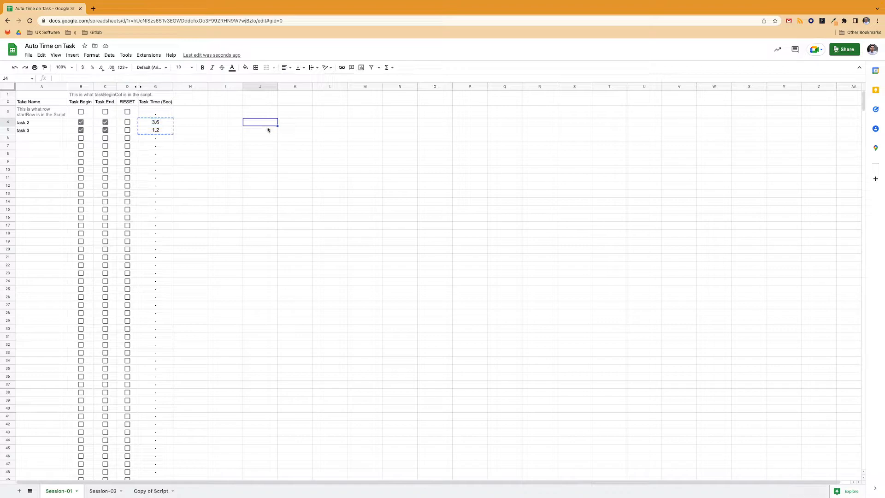
right_click(260, 122)
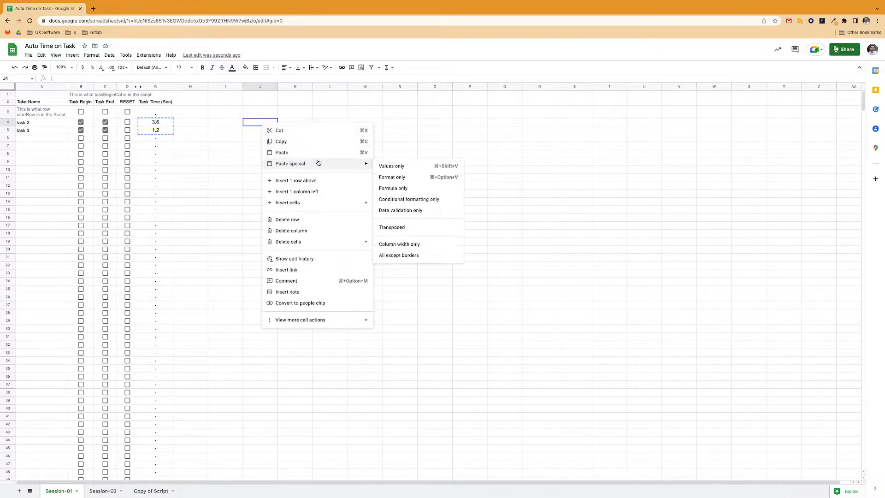
mouse_move(403, 168)
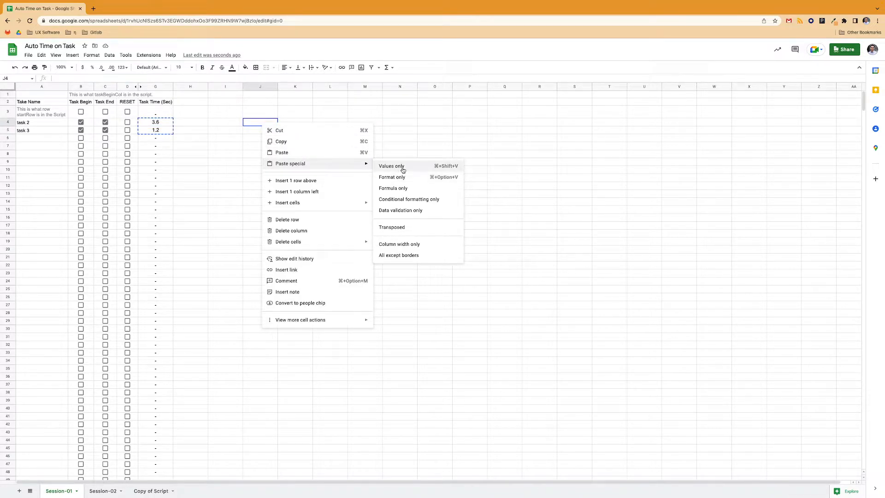
left_click(391, 166)
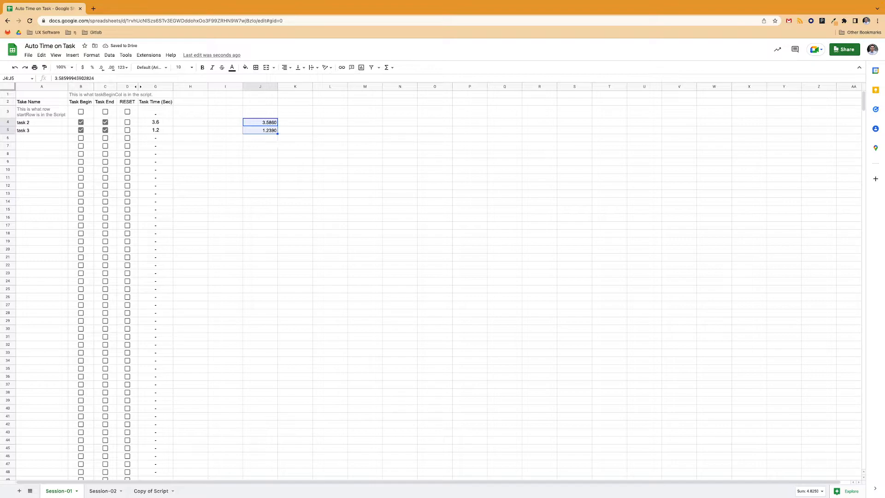
key("Delete")
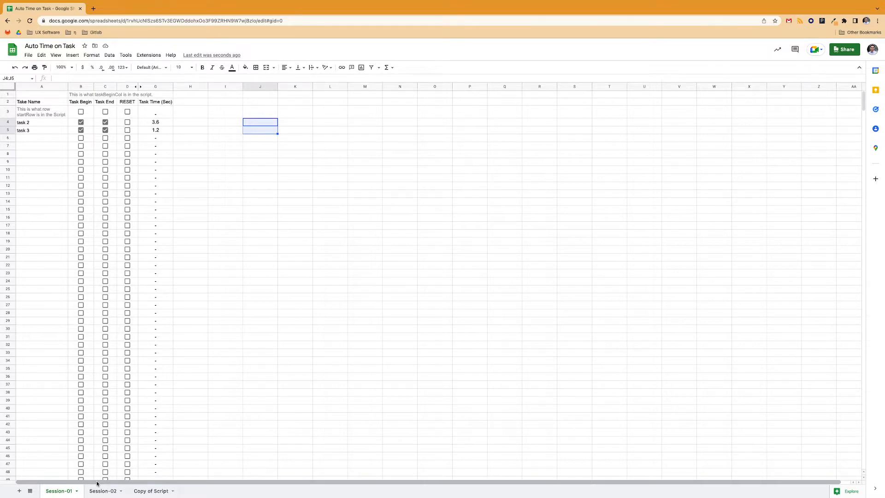
- Test a Task End checkbox on the Session-02 sheet, then return to Session-01
left_click(104, 491)
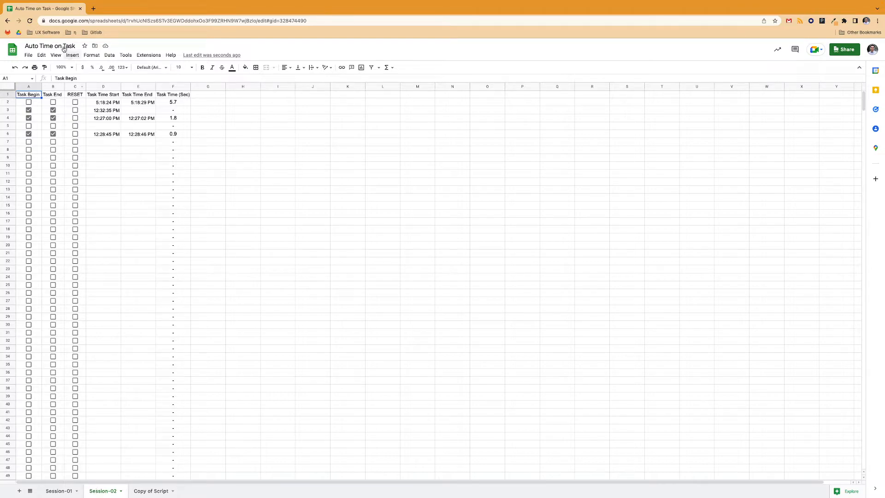
left_click(53, 142)
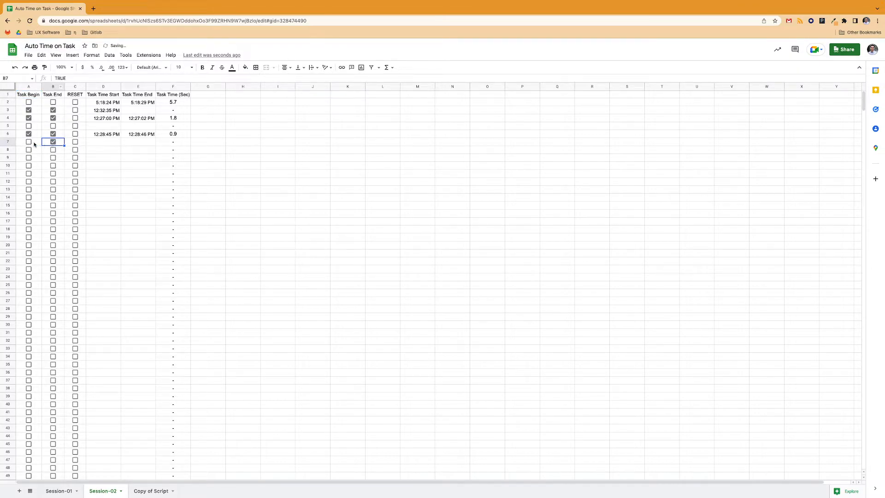
left_click(29, 142)
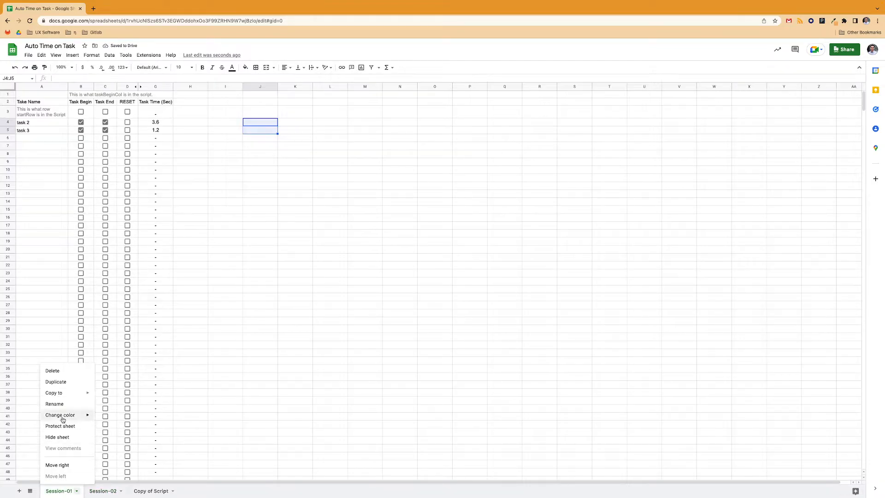
- Duplicate Session-01 and time tasks in rows 6 and 7 of the copy (1.5 and 4.3 seconds)
left_click(56, 381)
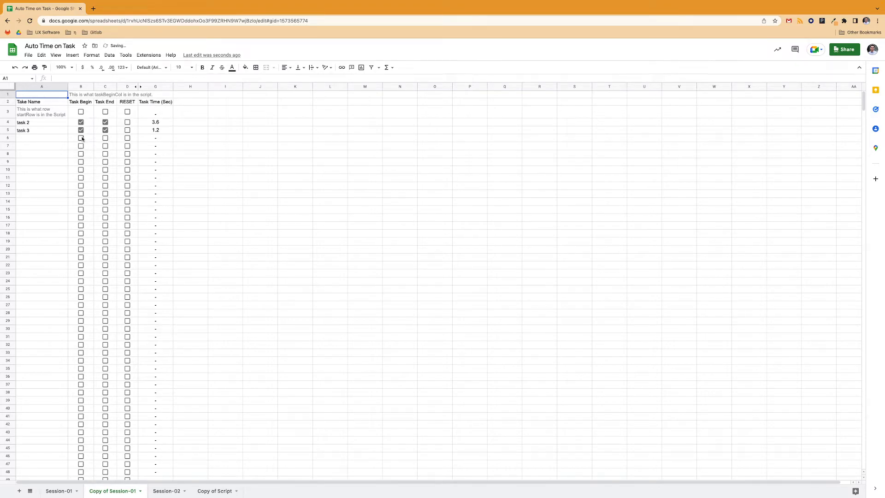
left_click(105, 137)
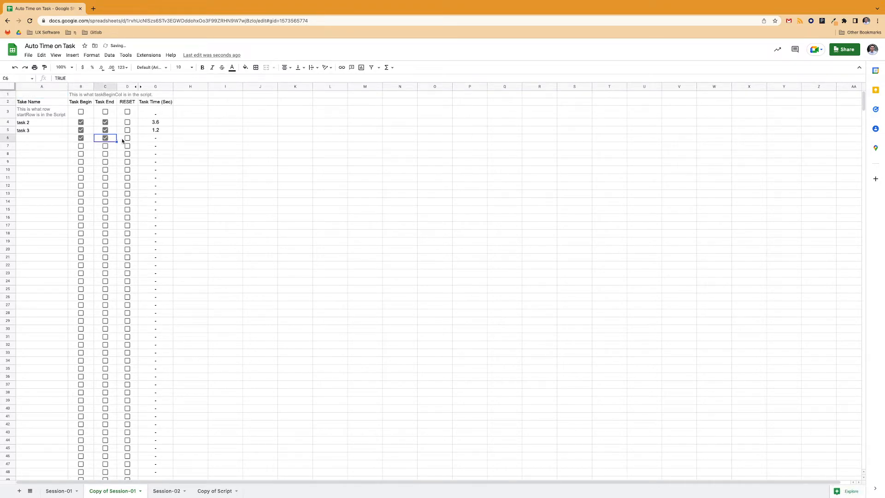
left_click(105, 137)
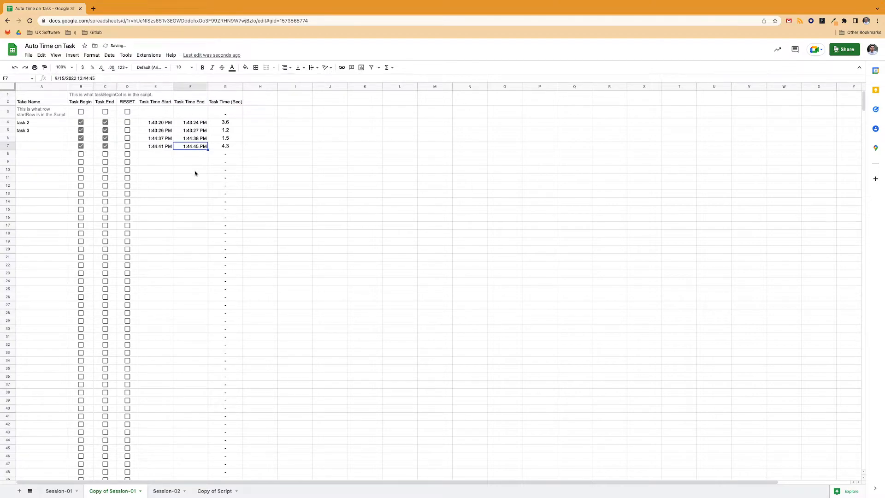
- Clear F7 and re-tick Task End to re-stamp row 7's end time at 1:44:52 PM (11.8 seconds)
key("Delete")
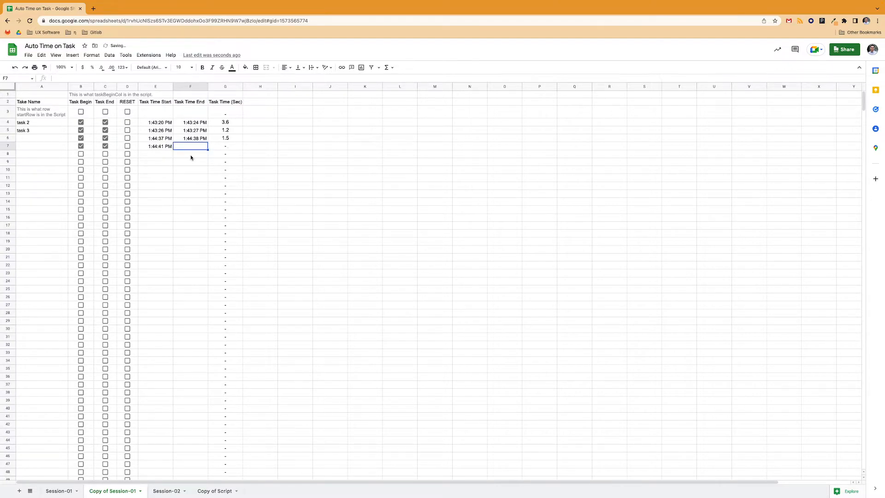
left_click(106, 145)
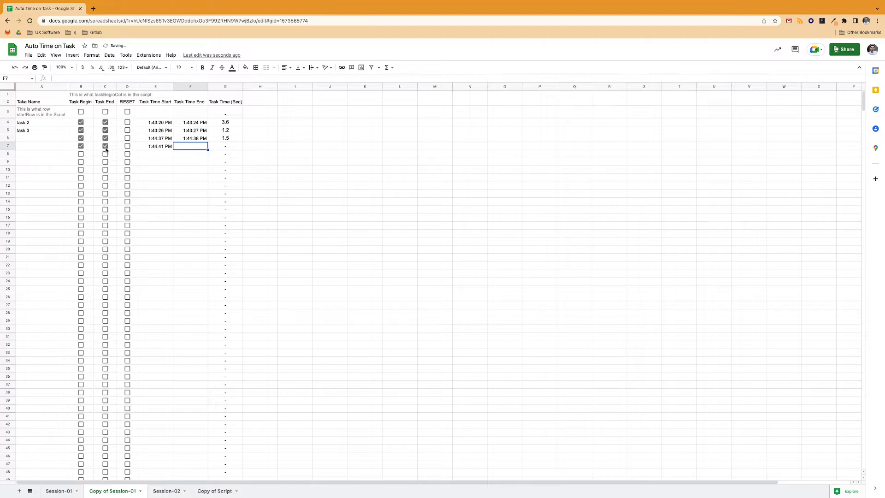
left_click(105, 146)
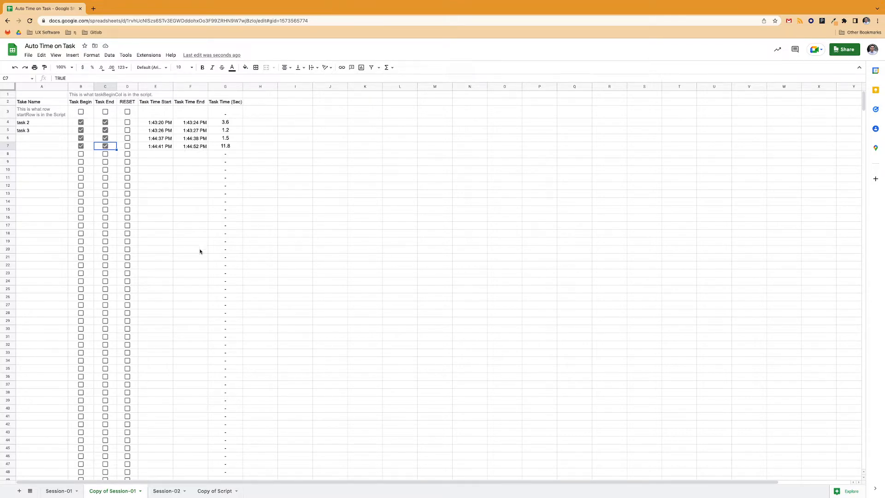
mouse_move(165, 180)
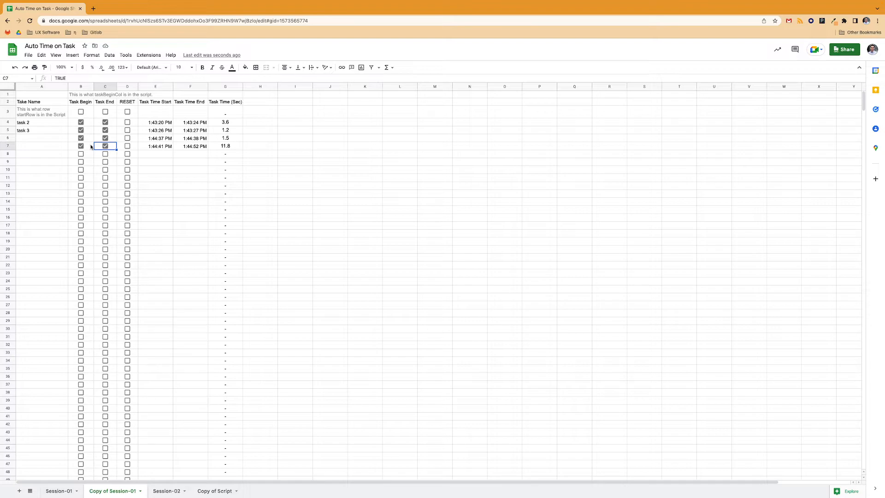
- Untick row 7's Task Begin and Task End boxes, then toggle row 8's Task Begin on and off
left_click(80, 145)
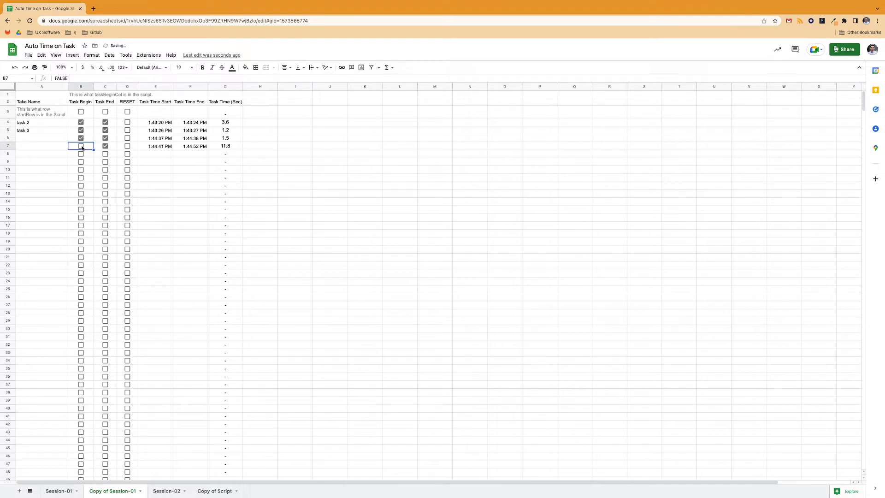
left_click(105, 145)
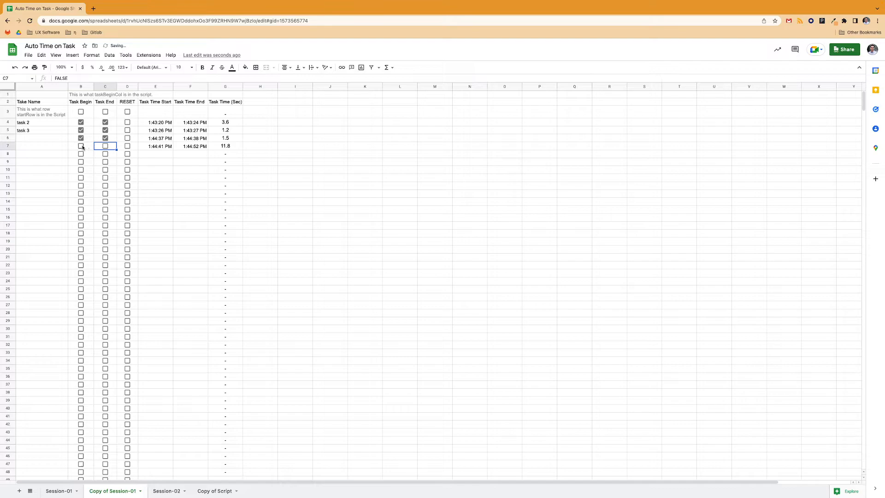
left_click(81, 154)
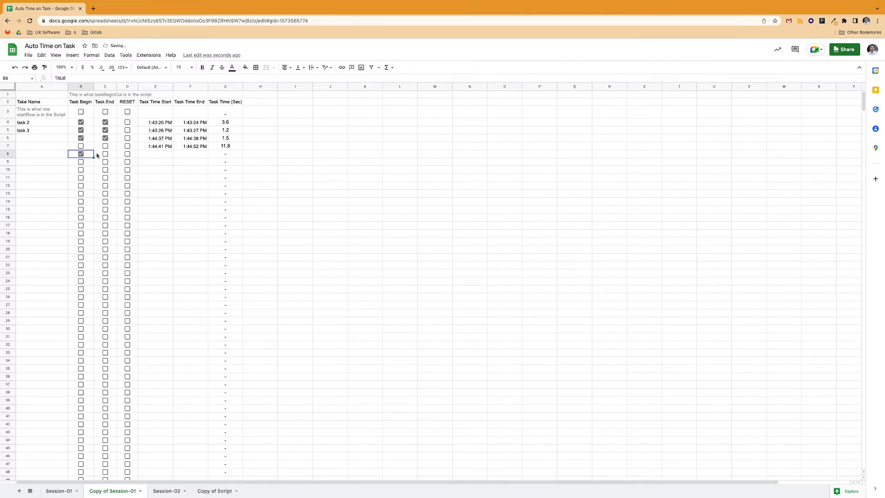
left_click(80, 154)
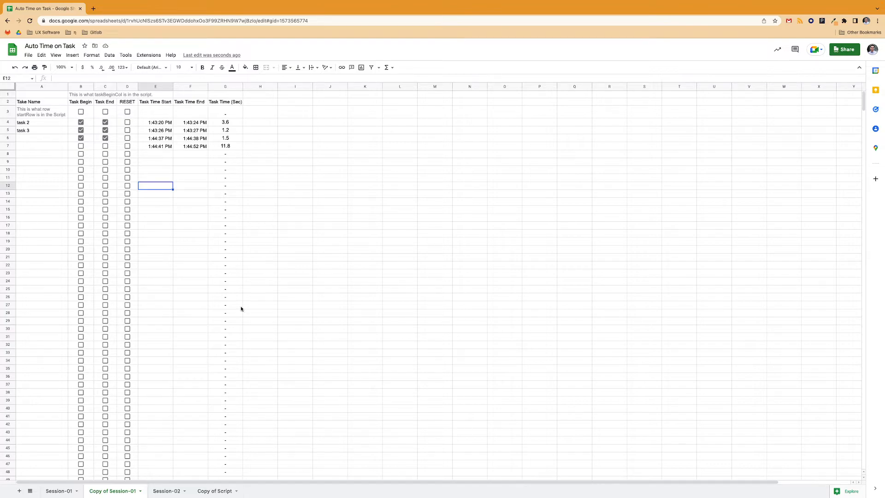
- Review the onEdit timestamp code on the Copy of Script sheet and list the Extensions options
left_click(215, 490)
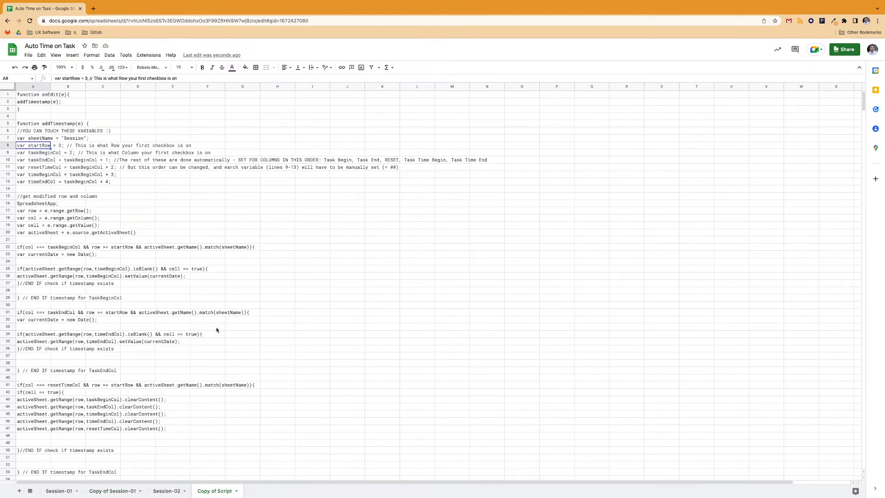
scroll("down", 3)
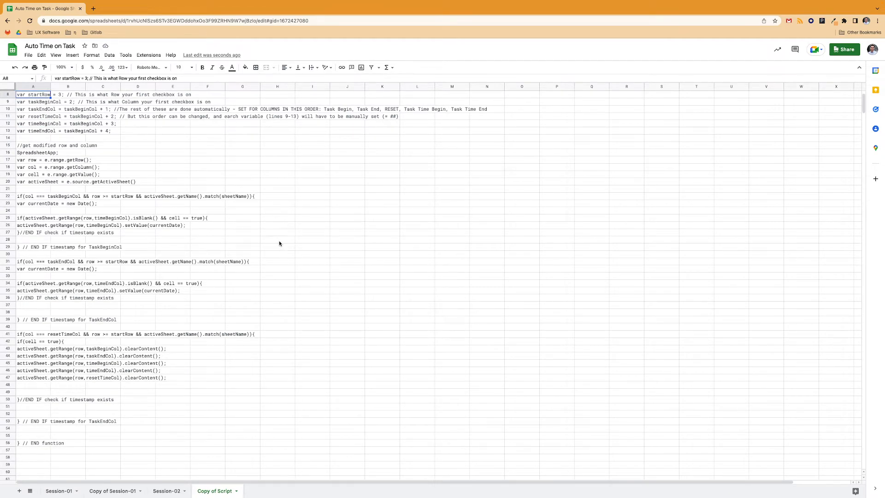
scroll("up", 3)
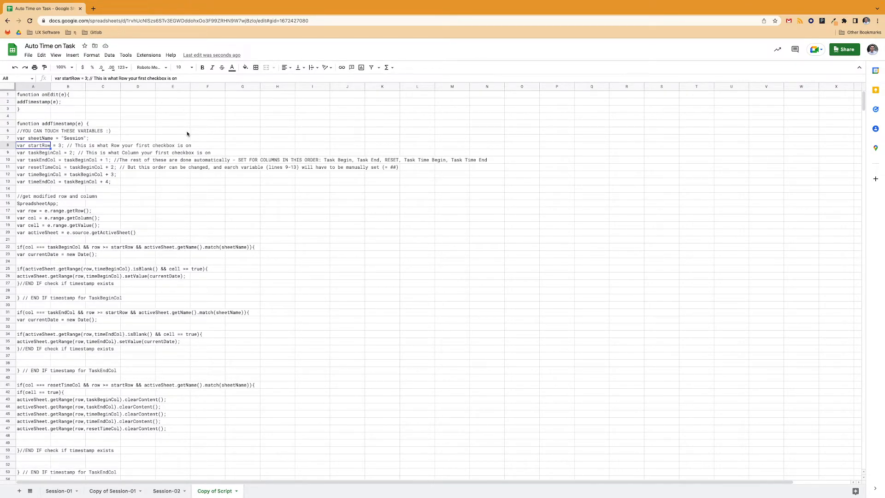
left_click(148, 54)
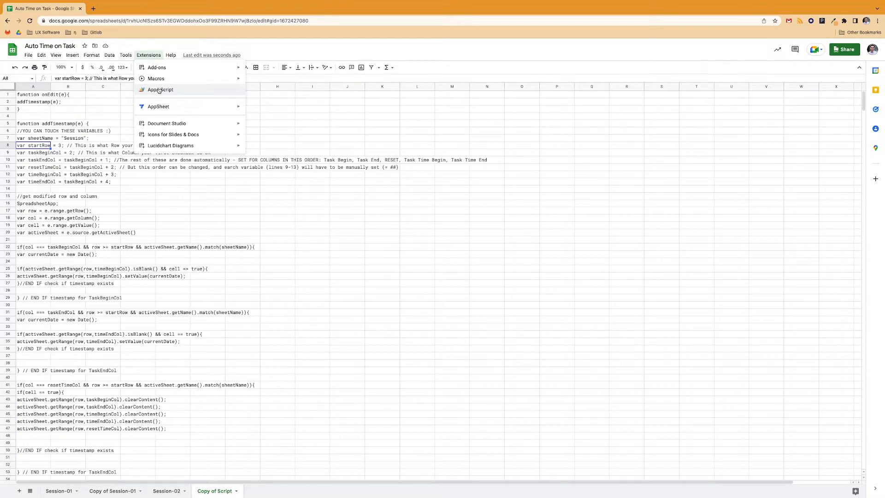
- Check the Apps Script editor, then copy all the script lines from column A of the sheet
left_click(160, 89)
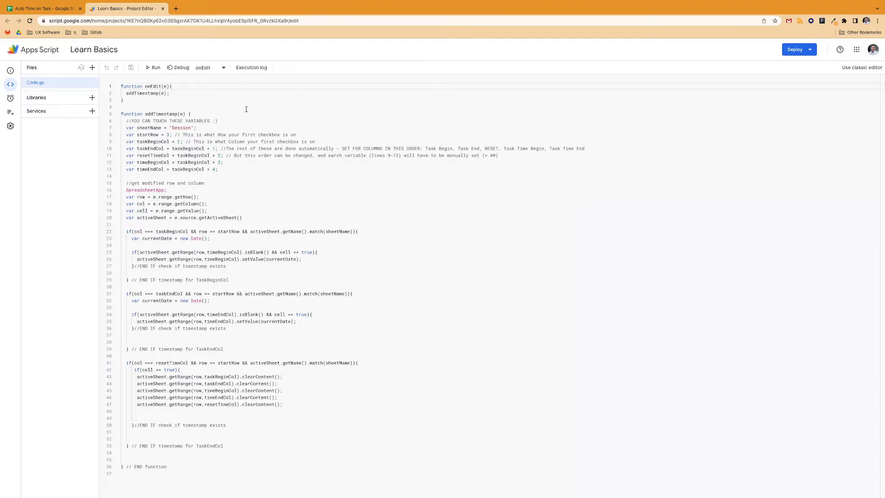
left_click(42, 9)
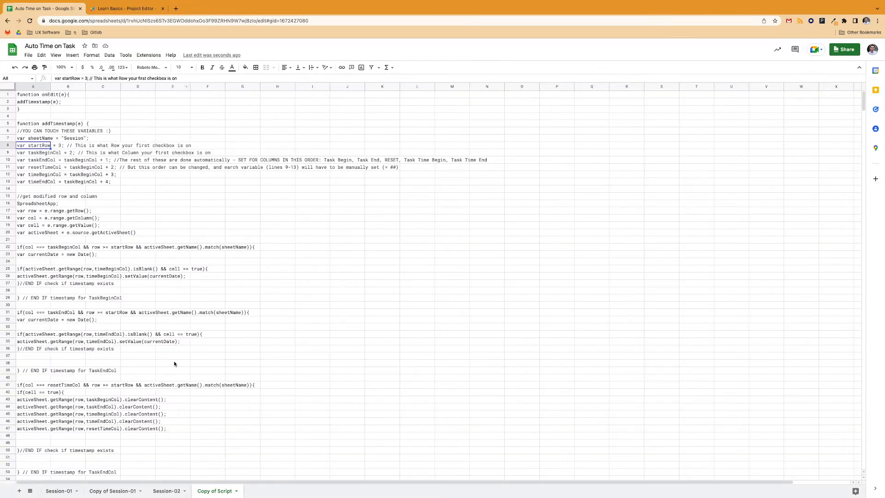
scroll("down", 3)
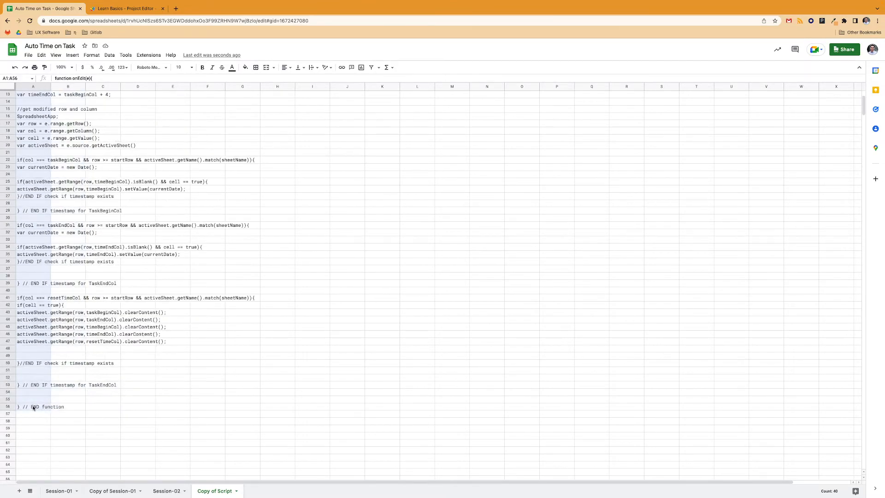
left_click(32, 406)
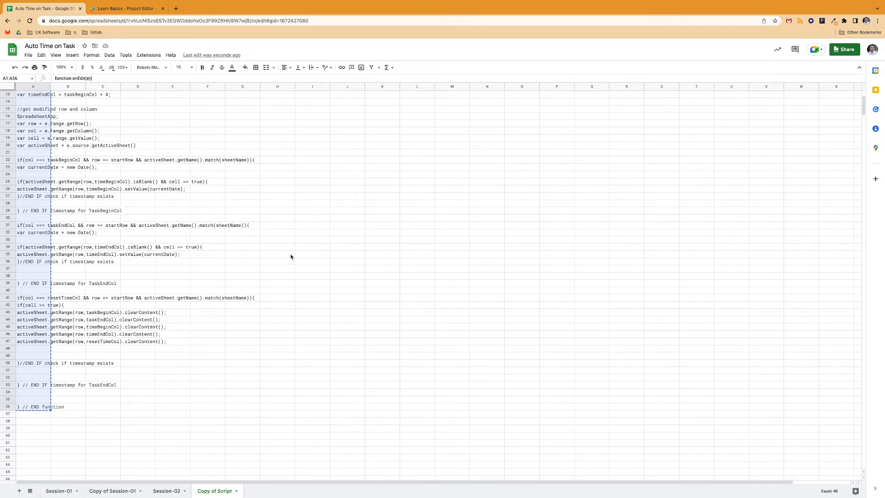
left_click(346, 167)
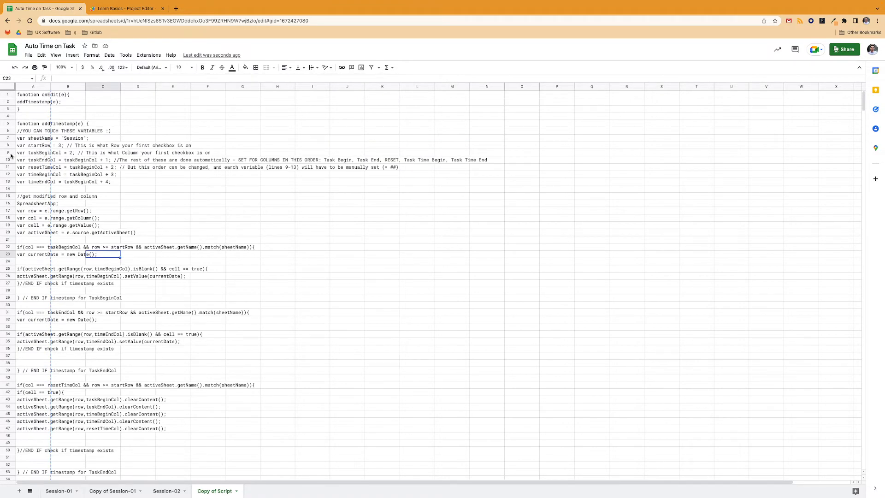
- Add blank lines after taskBeginCol in the Learn Basics script, then return to the spreadsheet
left_click(125, 8)
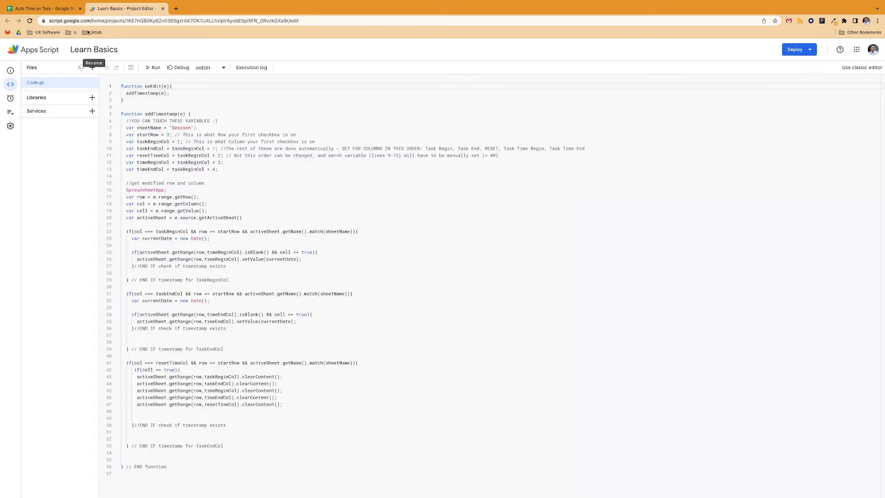
mouse_move(189, 117)
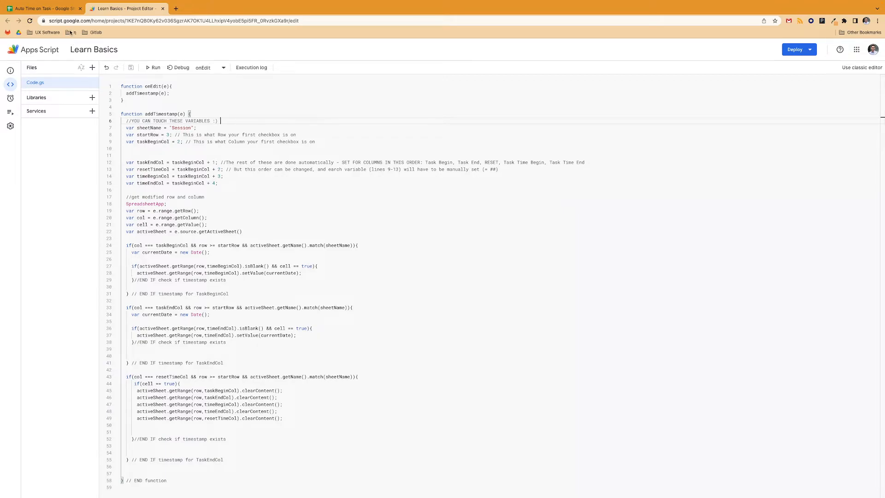
mouse_move(130, 67)
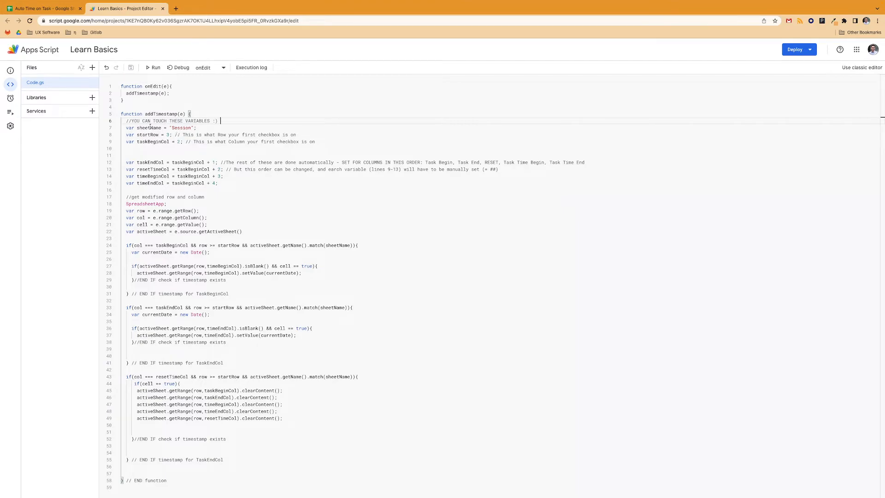
left_click(43, 8)
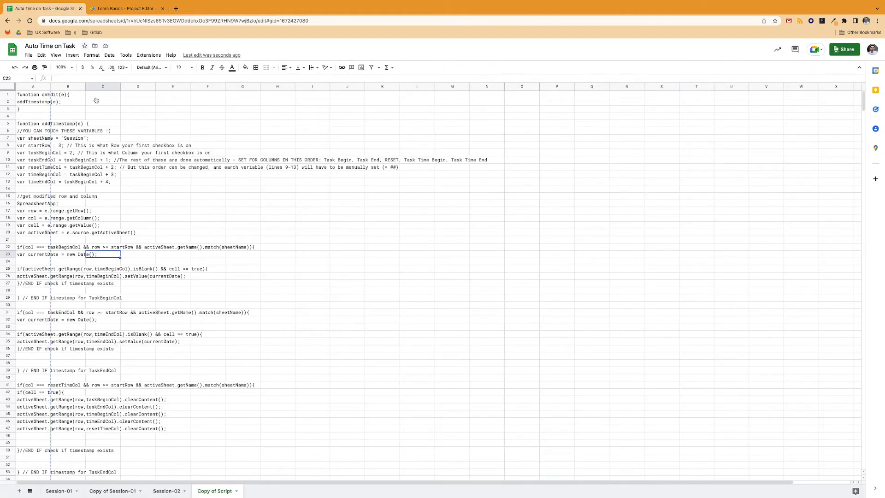
- Review the startRow and taskBeginCol notes in A3 and B1 on Session-01, then scroll down the task table
left_click(59, 490)
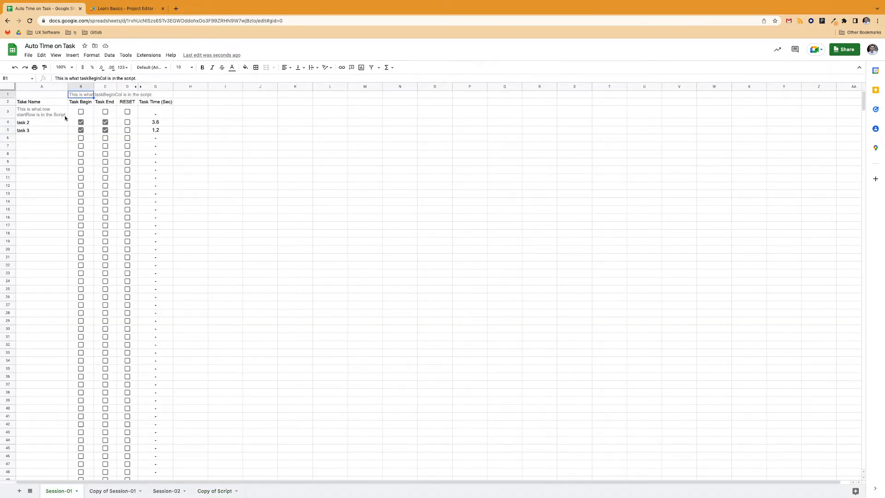
left_click(41, 111)
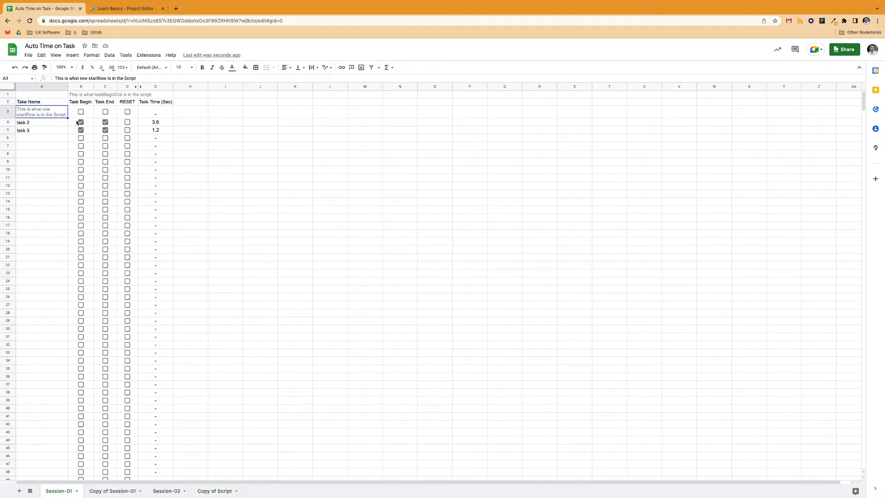
left_click(127, 130)
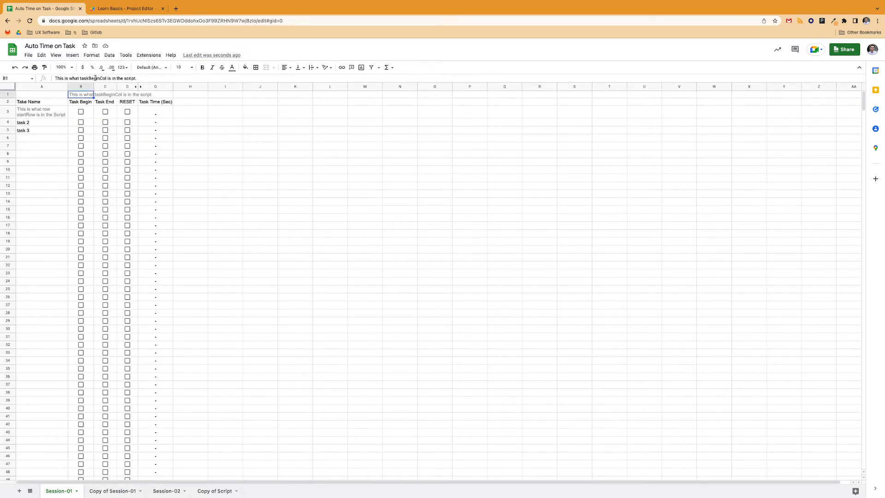
left_click(295, 162)
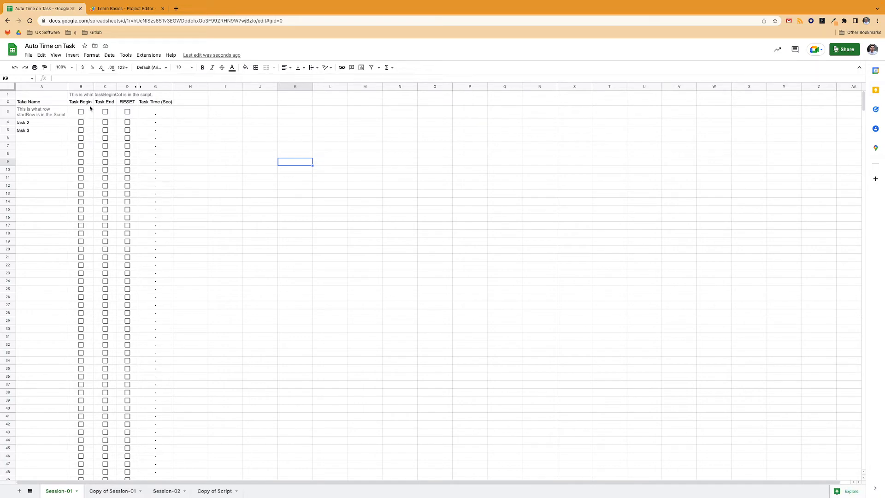
mouse_move(85, 110)
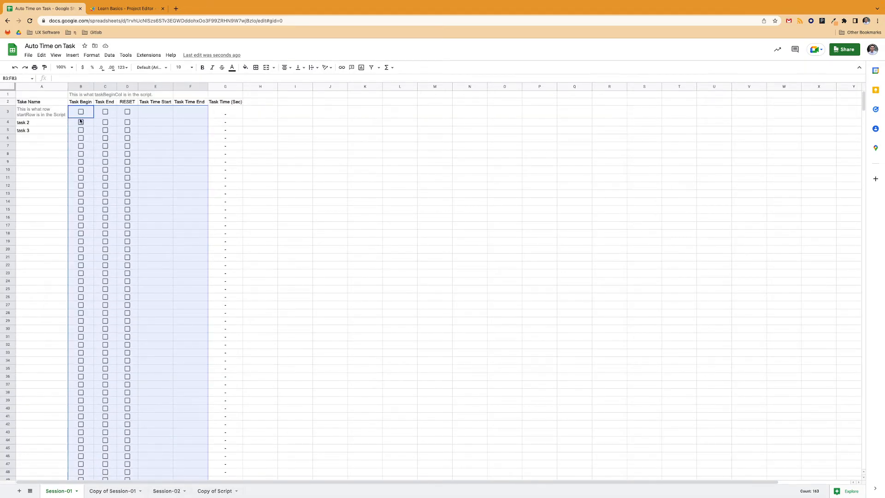
scroll("down", 3)
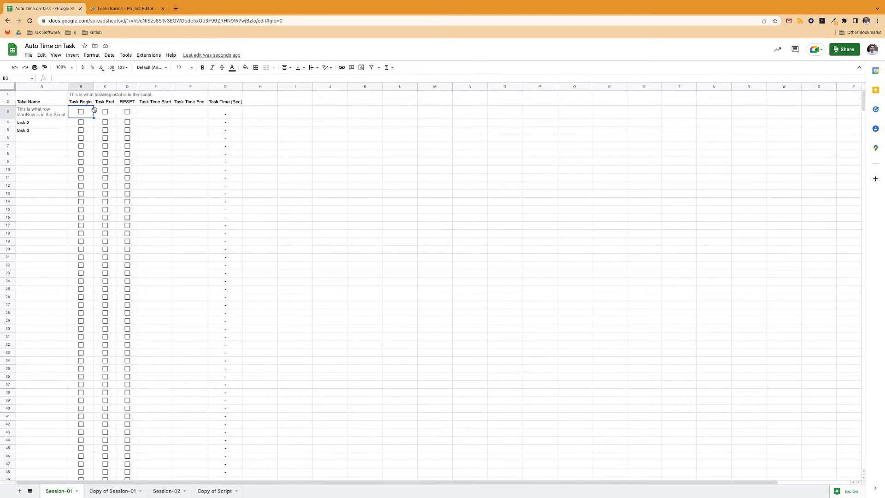
left_click(80, 102)
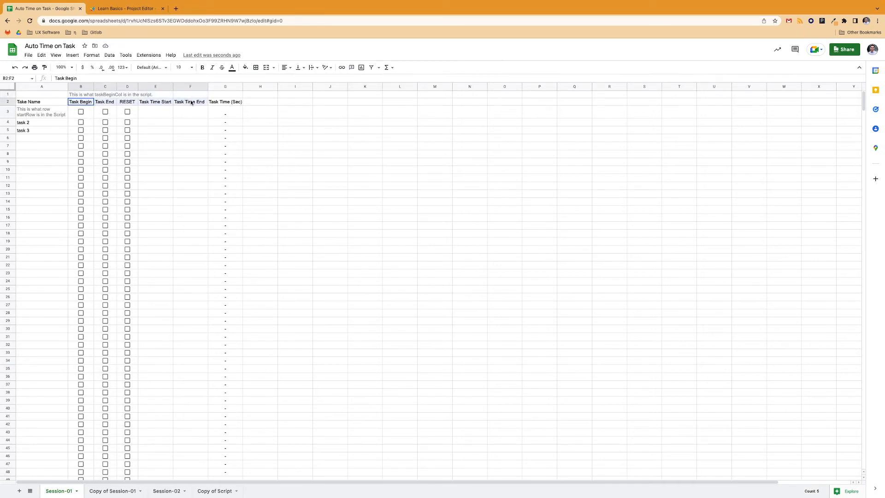
left_click_drag(189, 101, 190, 112)
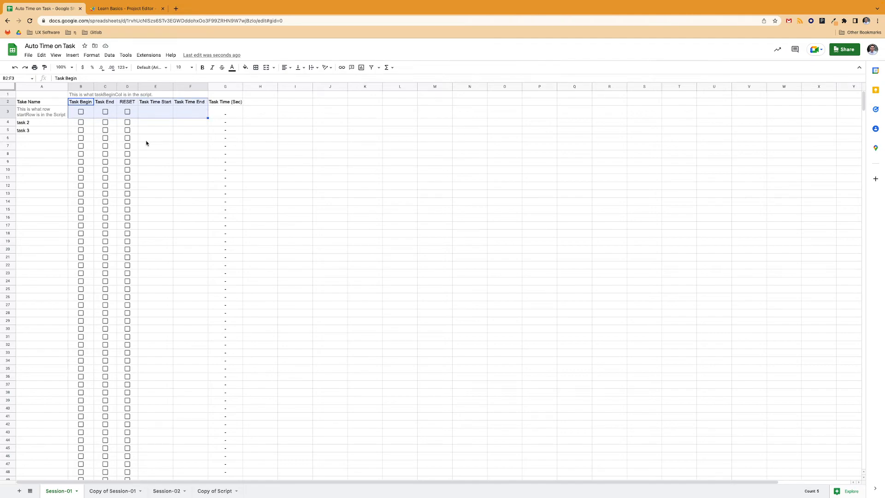
left_click(124, 9)
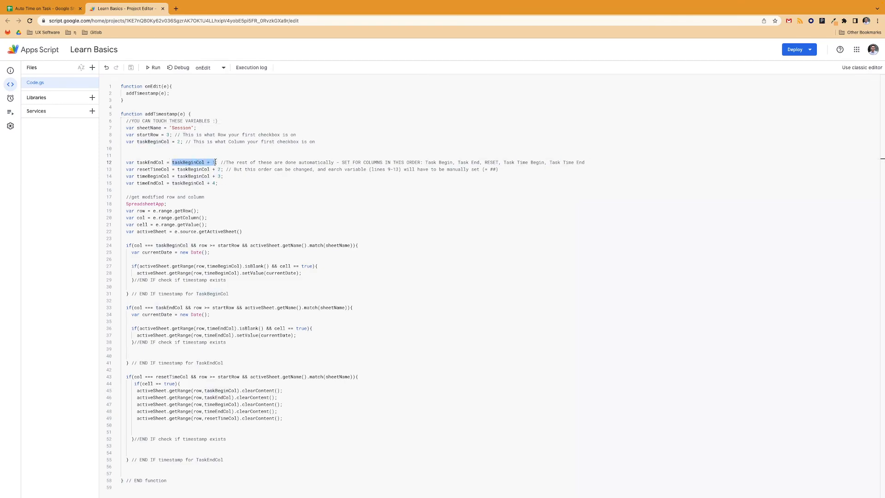
type("3")
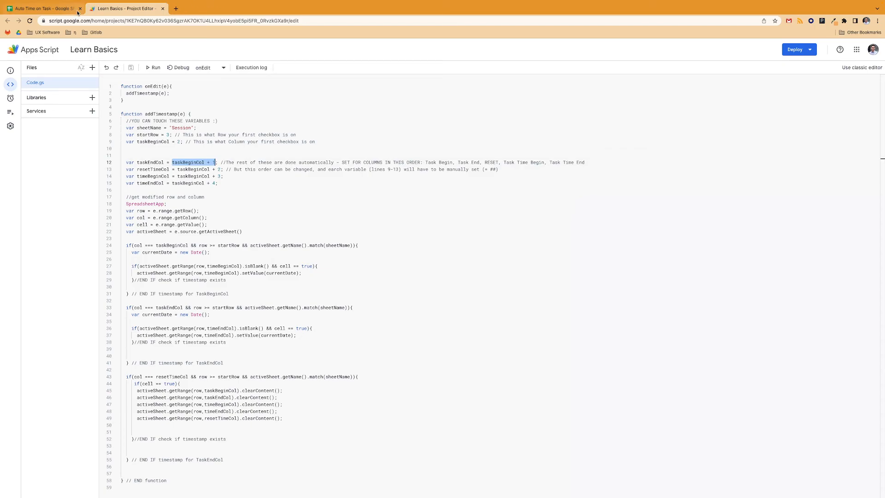
left_click(43, 8)
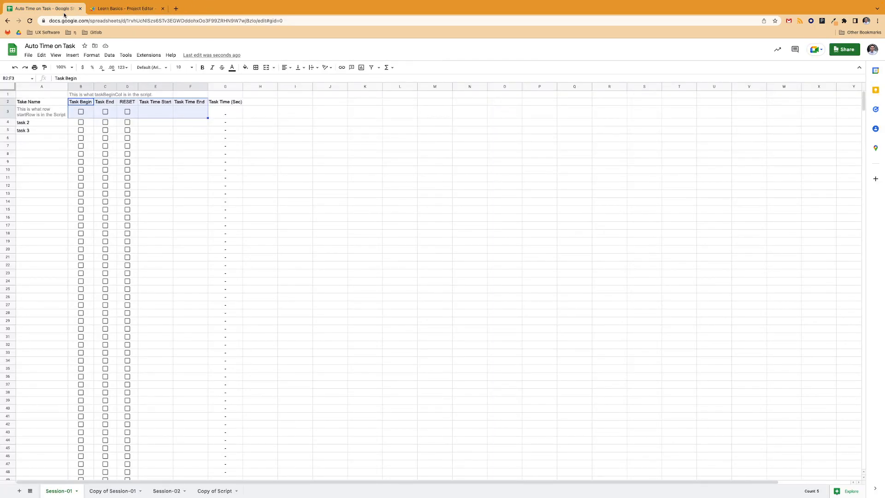
- Move the rows 3-8 checkbox-and-duration block from B3:G8 to K12 and enter test text 'dasdjasidoasd'
left_click(154, 111)
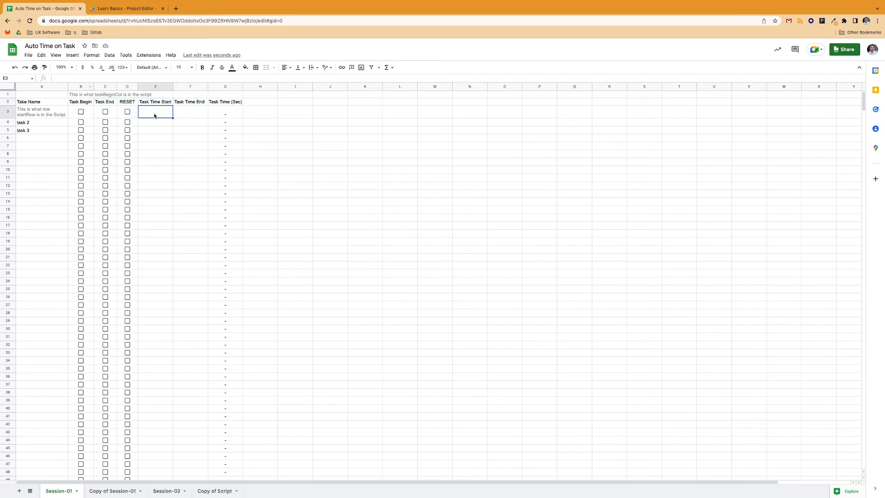
mouse_move(151, 107)
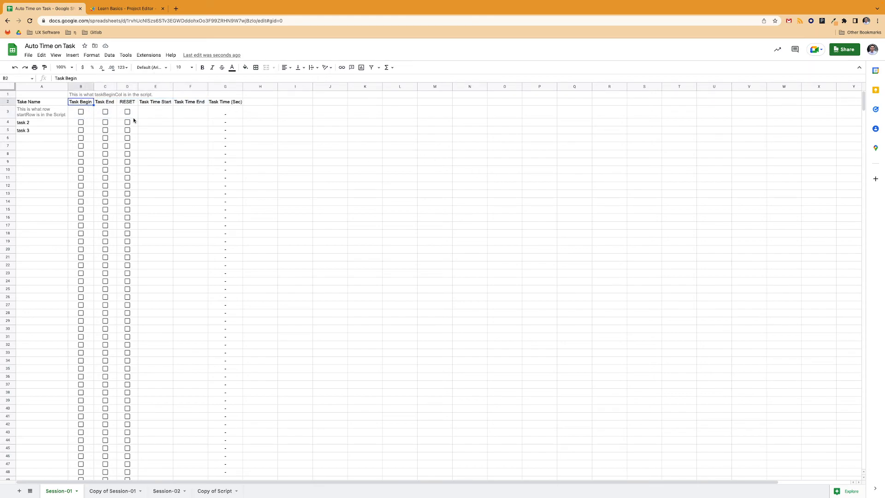
left_click_drag(82, 112, 225, 152)
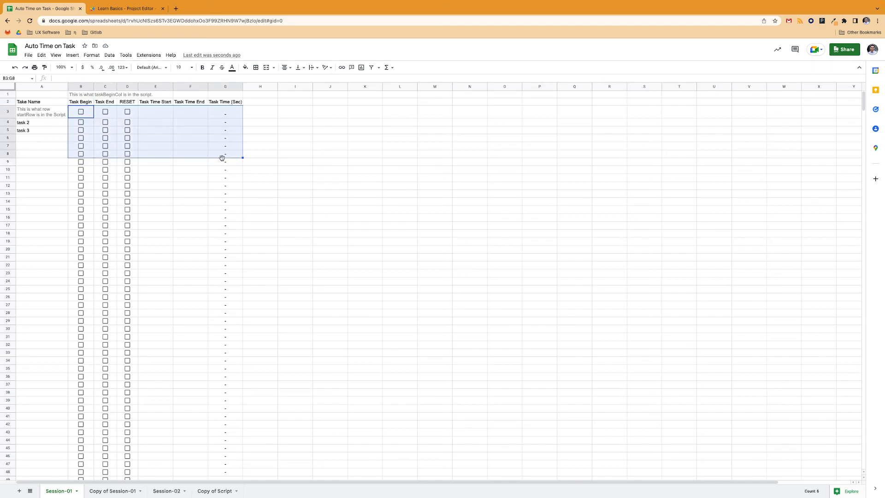
left_click(365, 186)
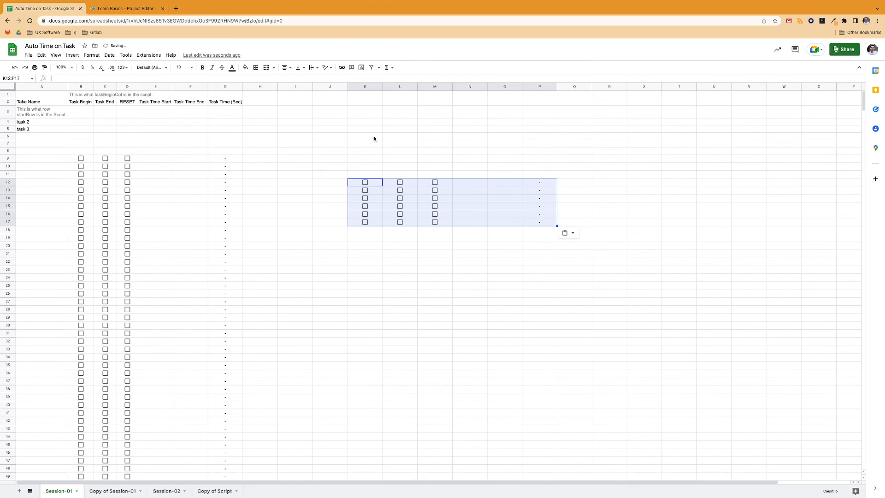
type("dasdjasidoasd")
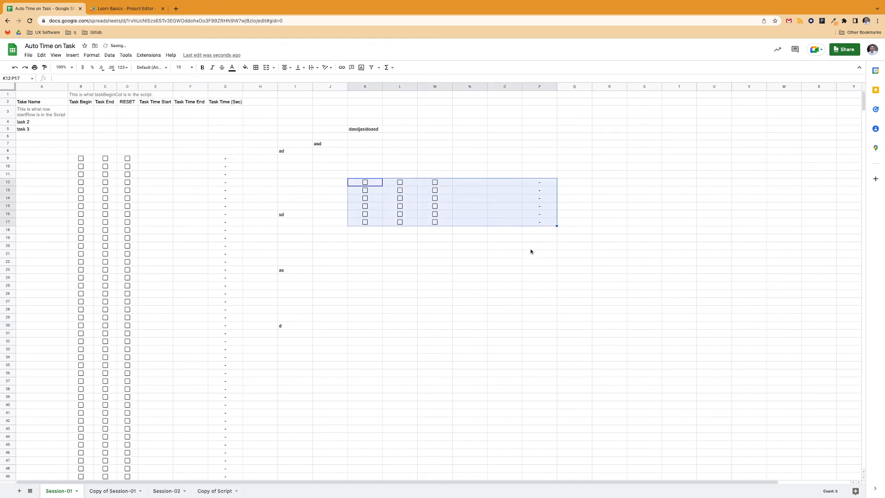
mouse_move(502, 245)
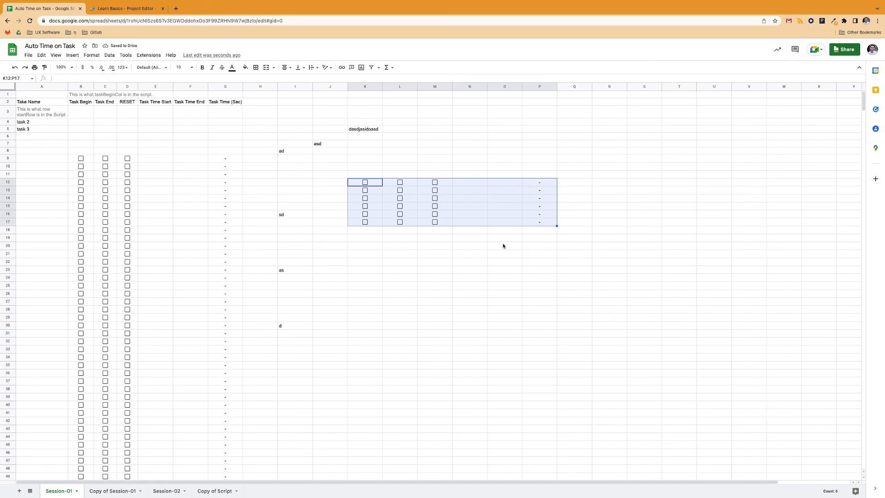
mouse_move(487, 222)
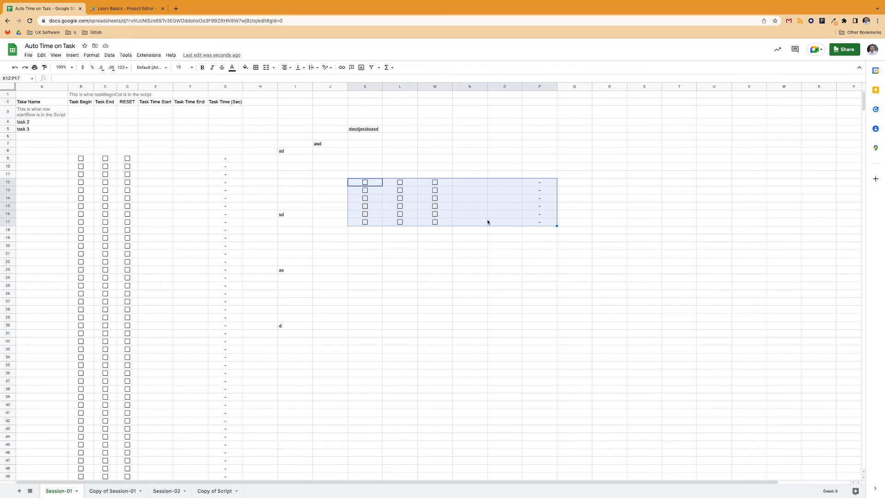